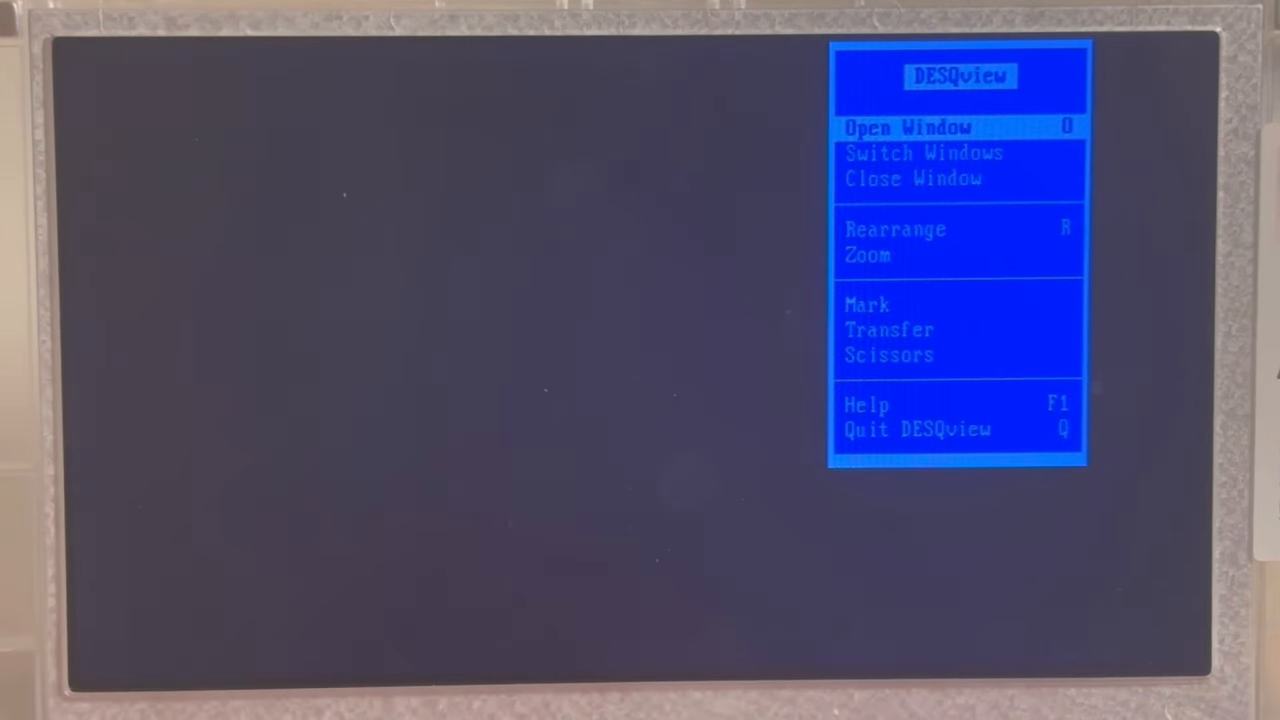
Launch XLISP from the Open Window list and evaluate (print (* 3 4)), printing 12.
{"action": "left_click", "coordinate": [906, 128]}
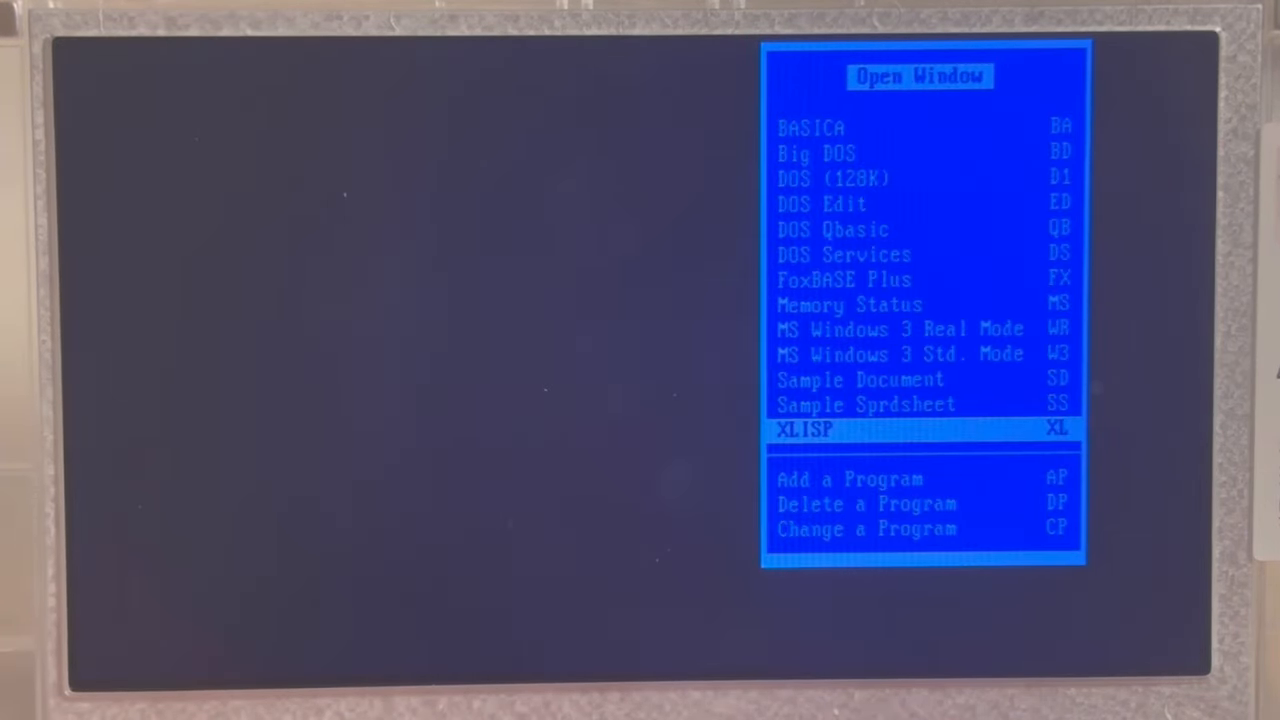
{"action": "key", "text": "Up"}
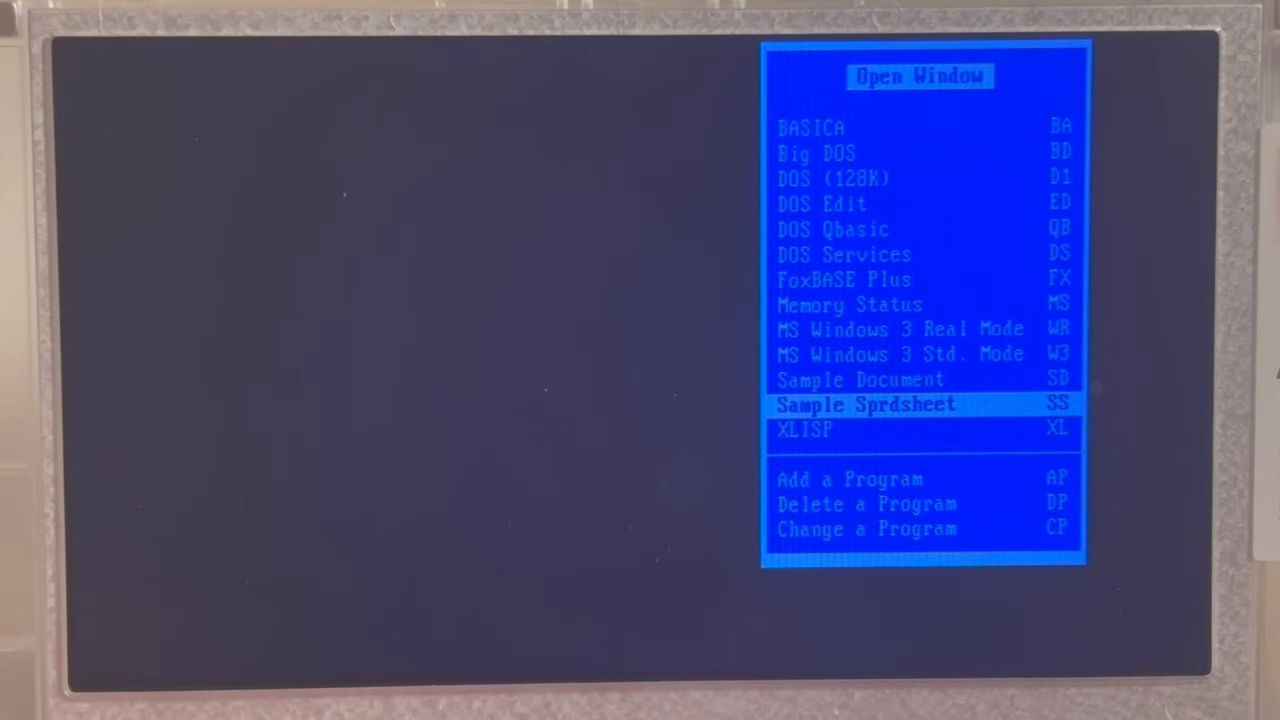
{"action": "key", "text": "Down"}
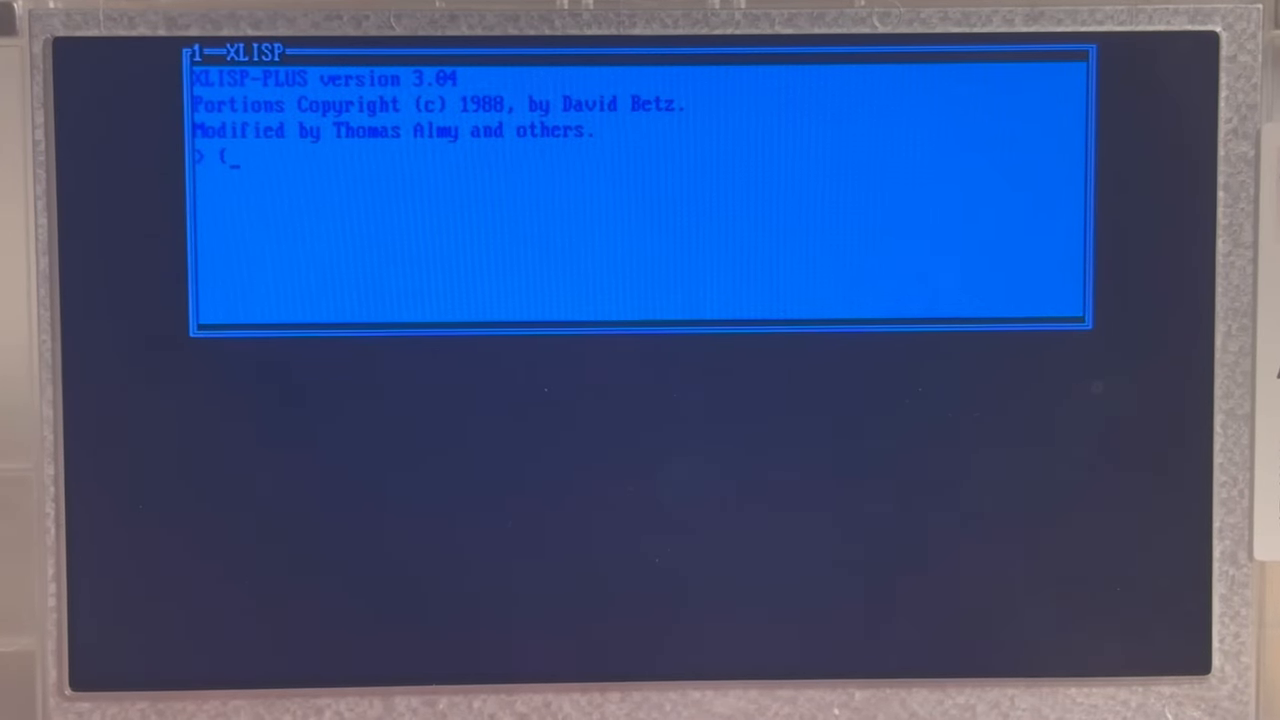
{"action": "type", "text": "print (* 3 4"}
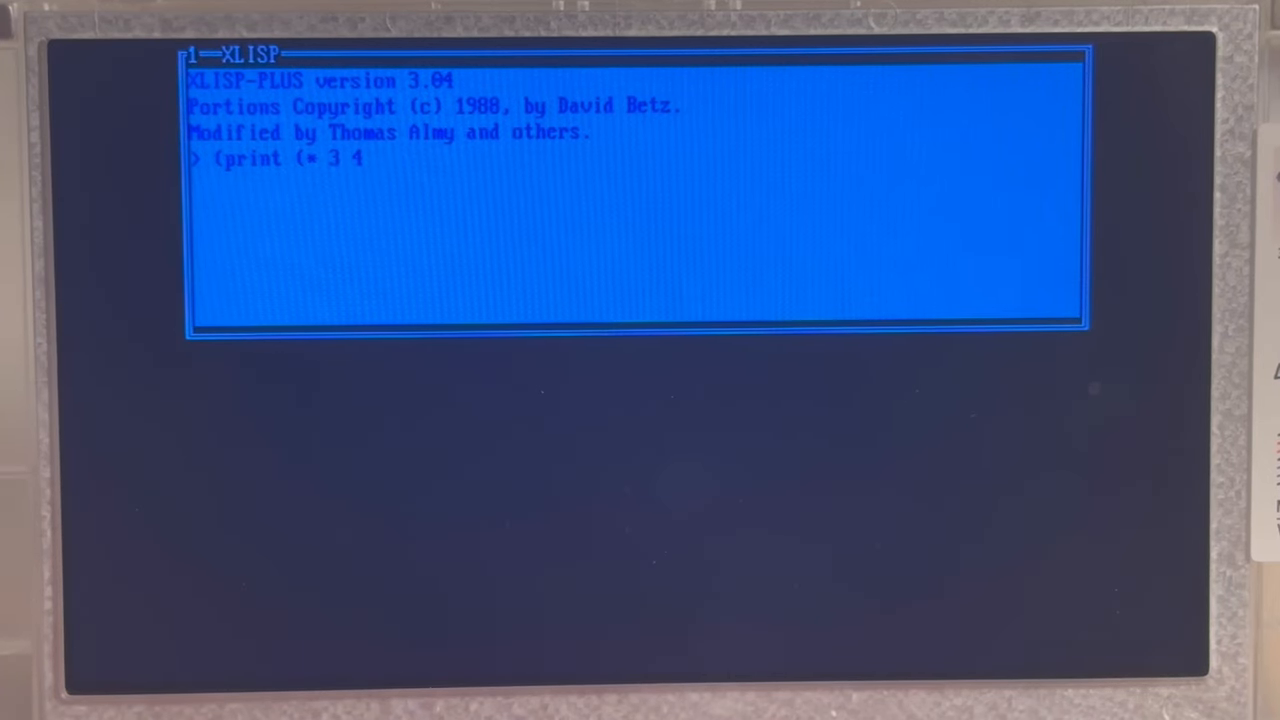
{"action": "type", "text": "))"}
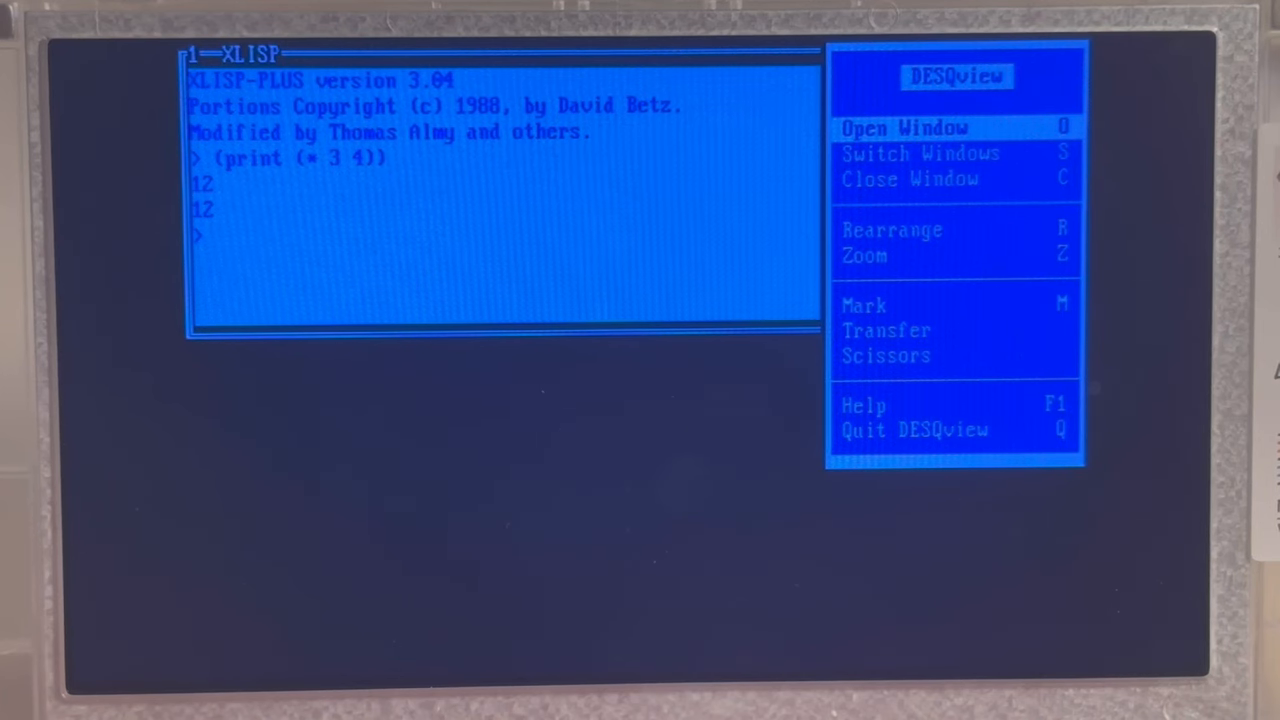
Start DOS Edit with an untitled document in a second window and leave the menu.
{"action": "left_click", "coordinate": [906, 126]}
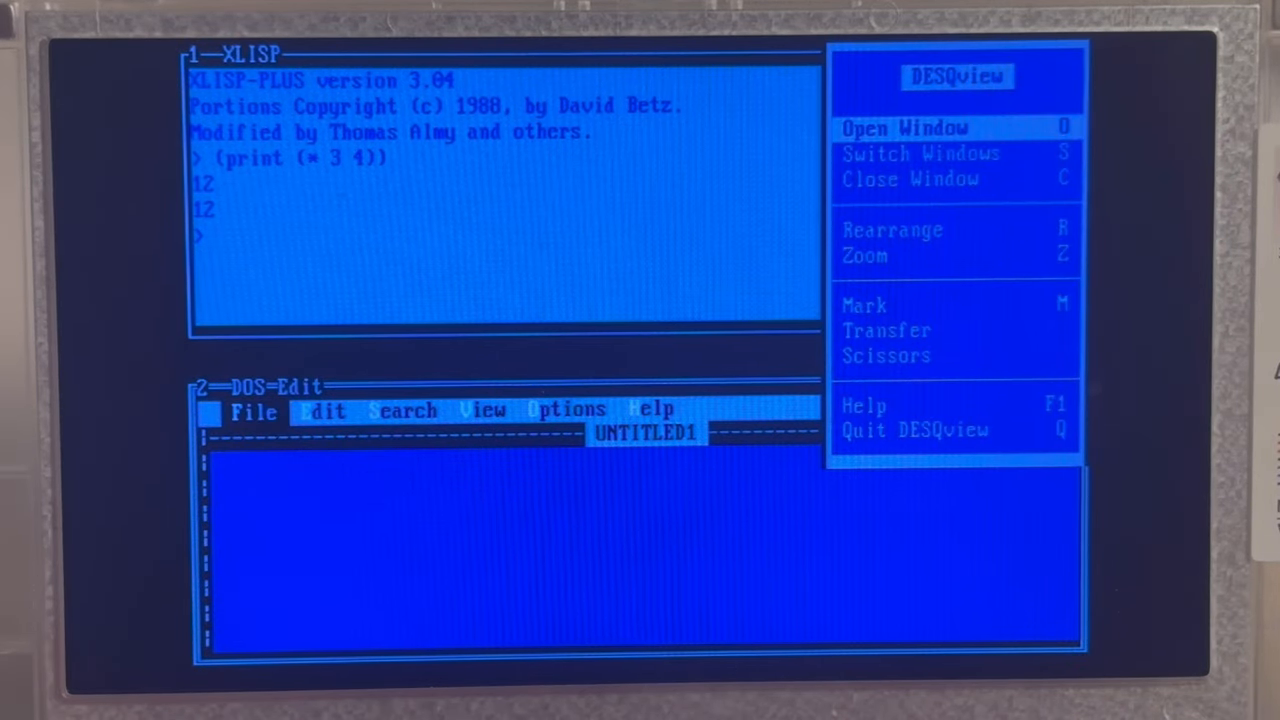
{"action": "left_click", "coordinate": [898, 128]}
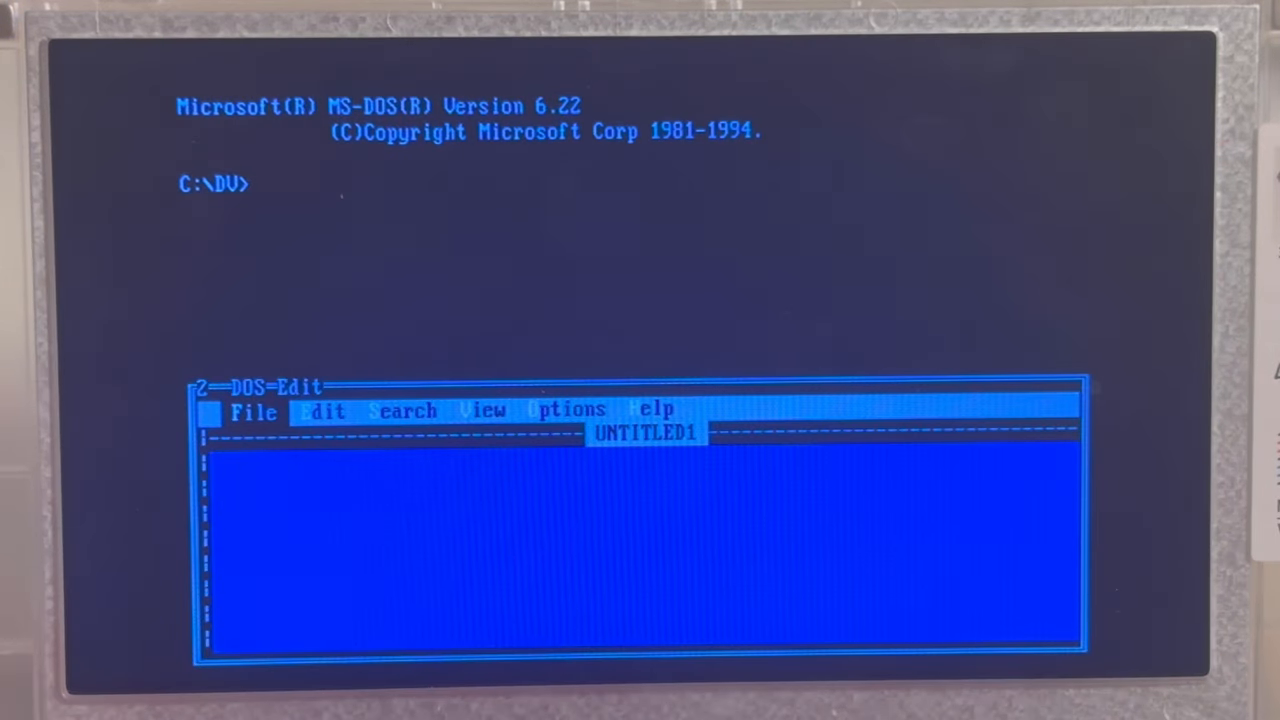
Zoom the XLISP window with its printed 12 so it fills the full screen.
{"action": "left_click", "coordinate": [254, 412]}
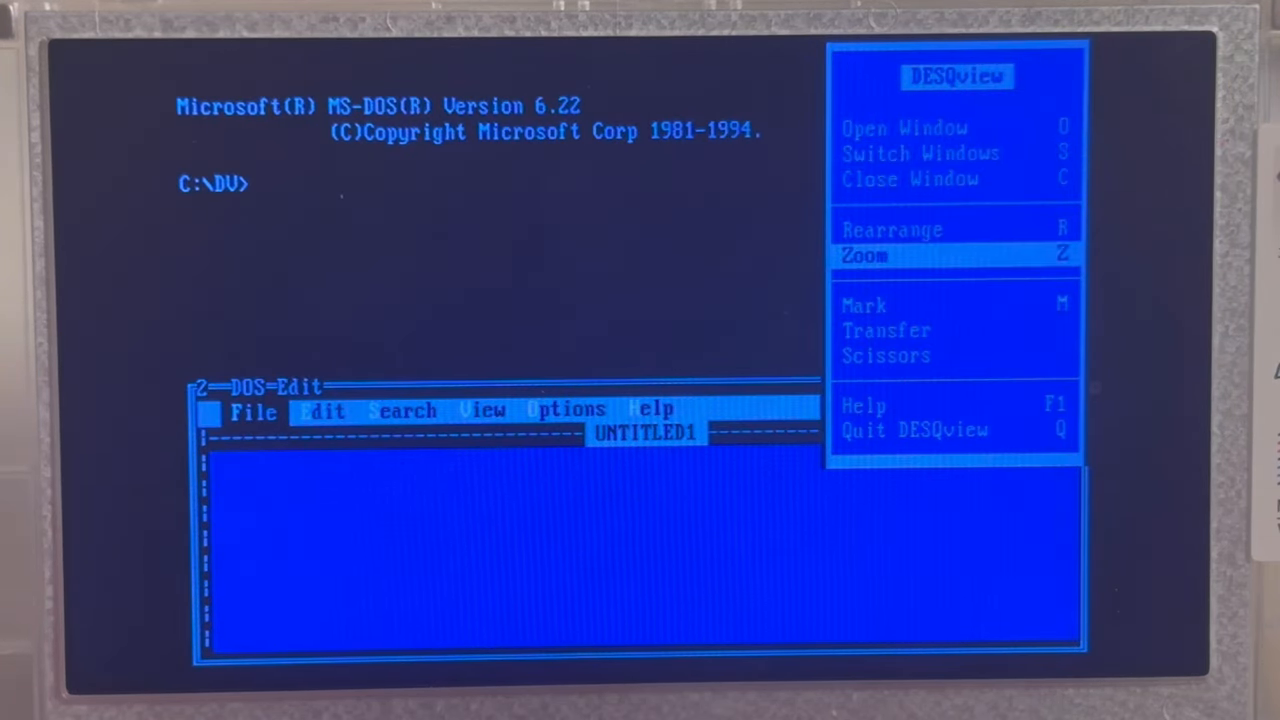
{"action": "left_click", "coordinate": [870, 256]}
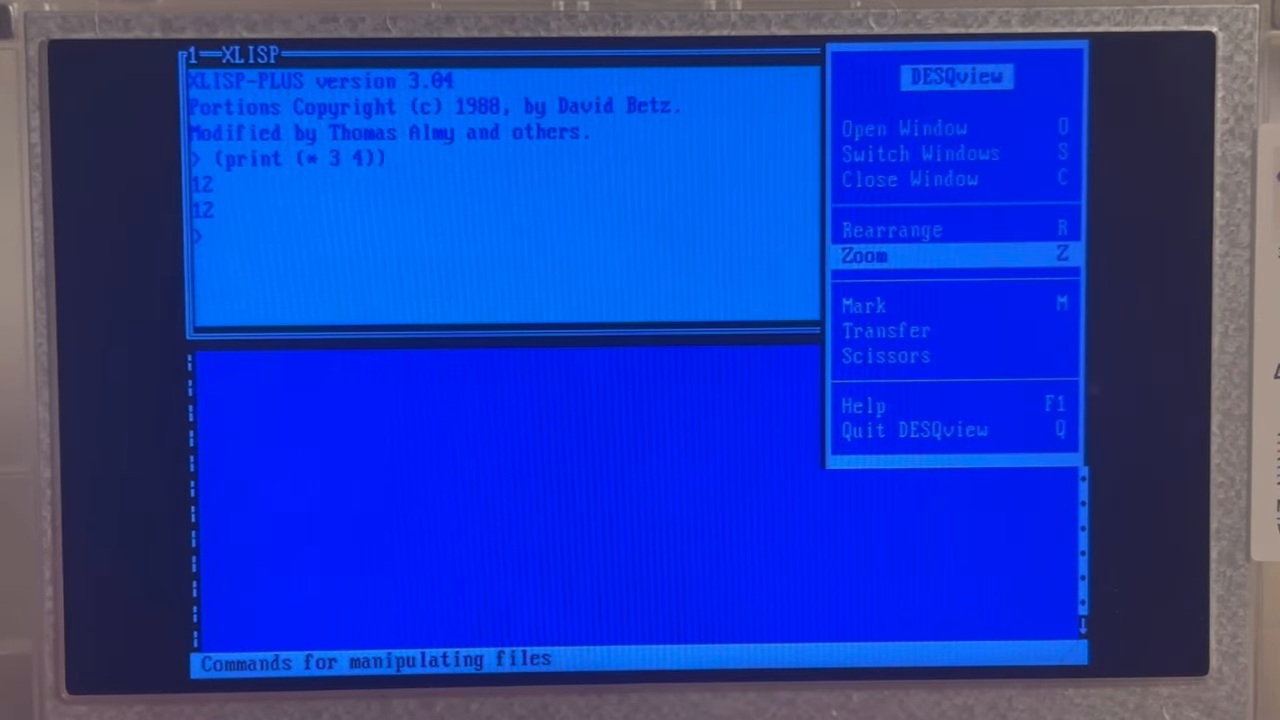
{"action": "left_click", "coordinate": [864, 256]}
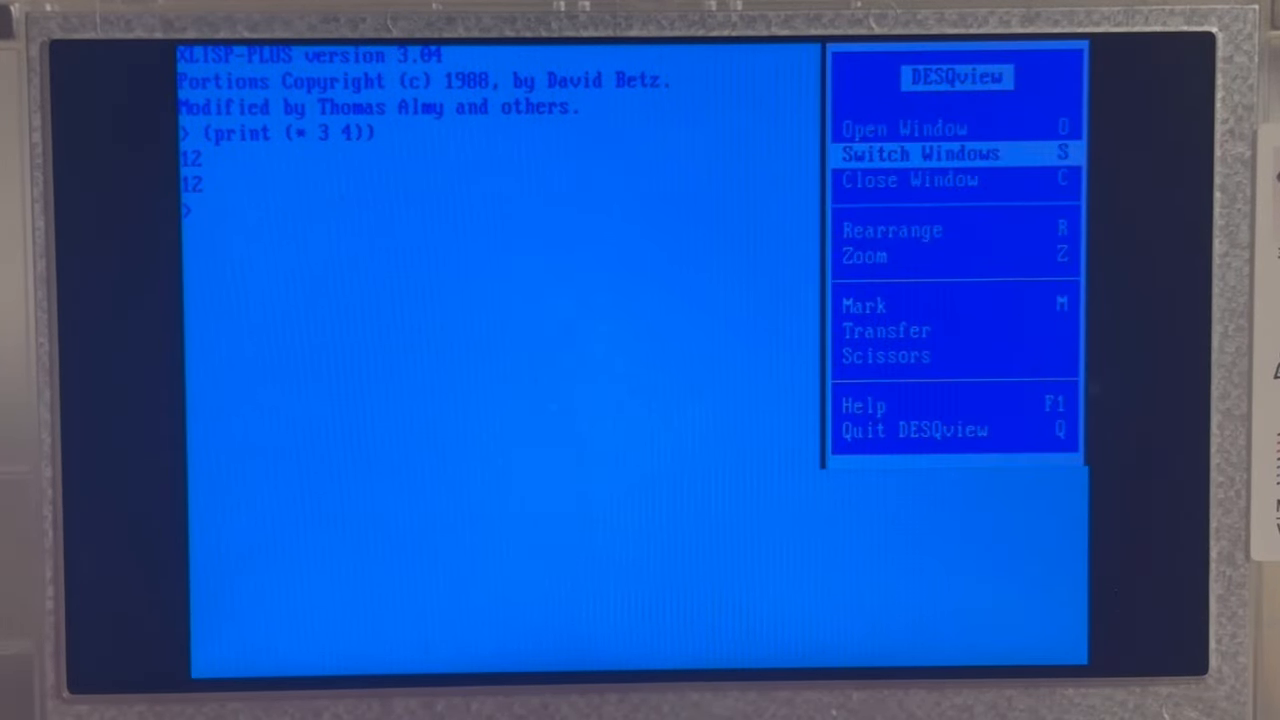
Switch to the DOS window displaying the mem memory usage report.
{"action": "left_click", "coordinate": [924, 152]}
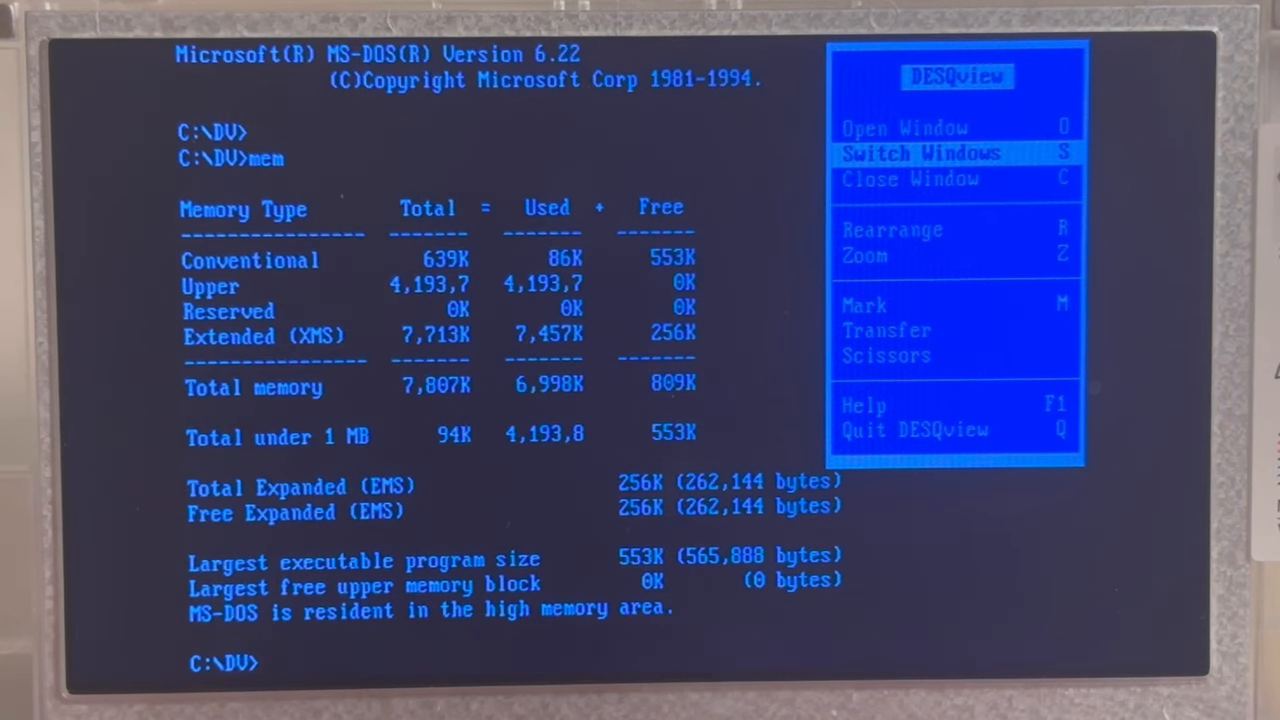
{"action": "key", "text": "Up"}
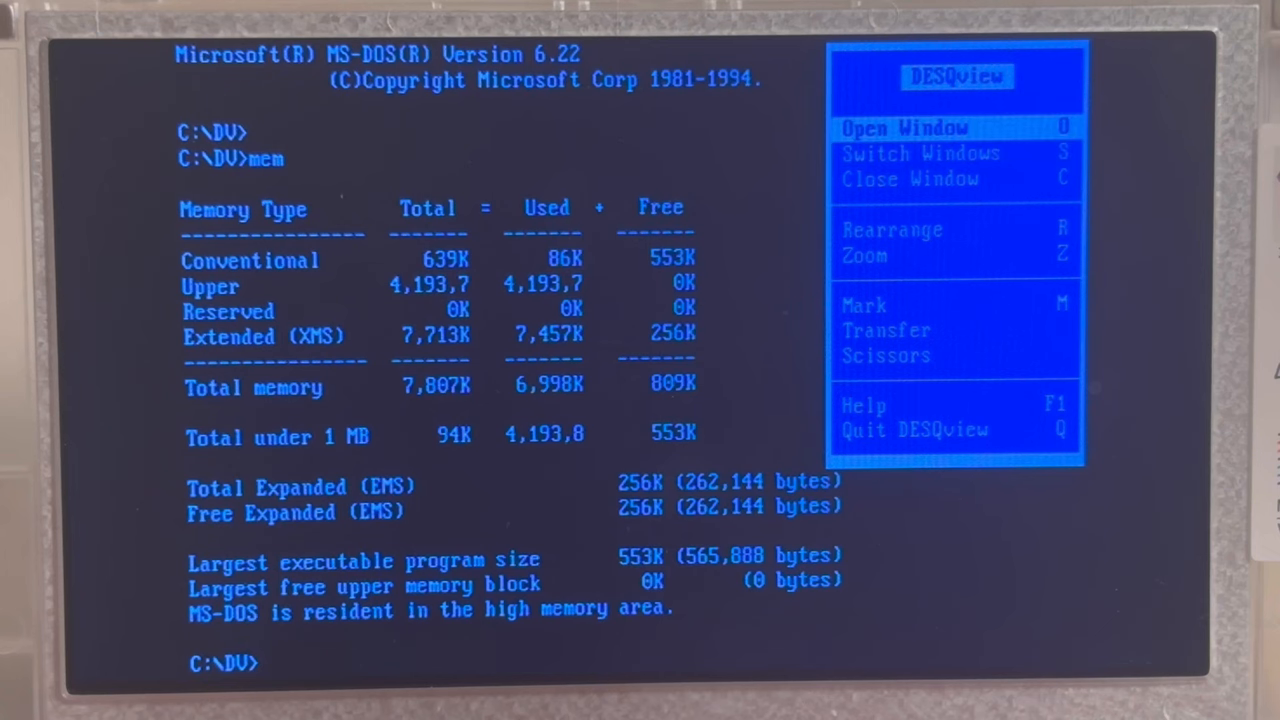
{"action": "left_click", "coordinate": [908, 126]}
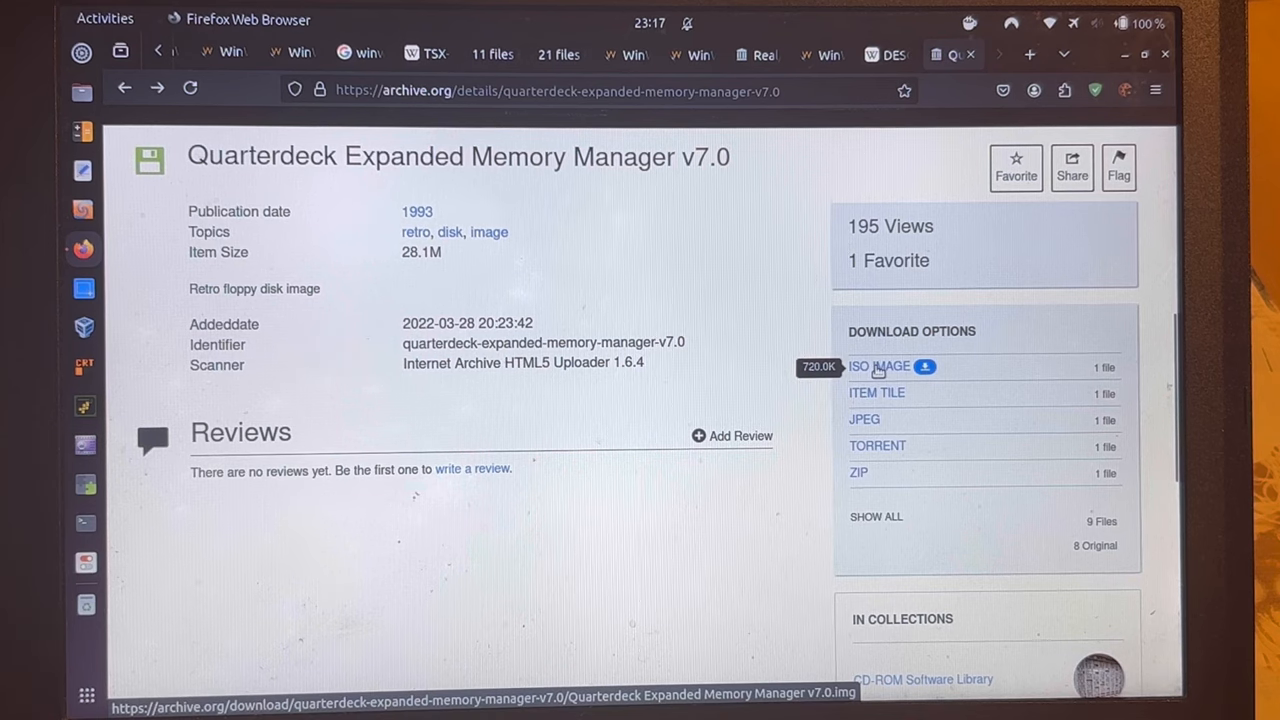
{"action": "mouse_move", "coordinate": [868, 422]}
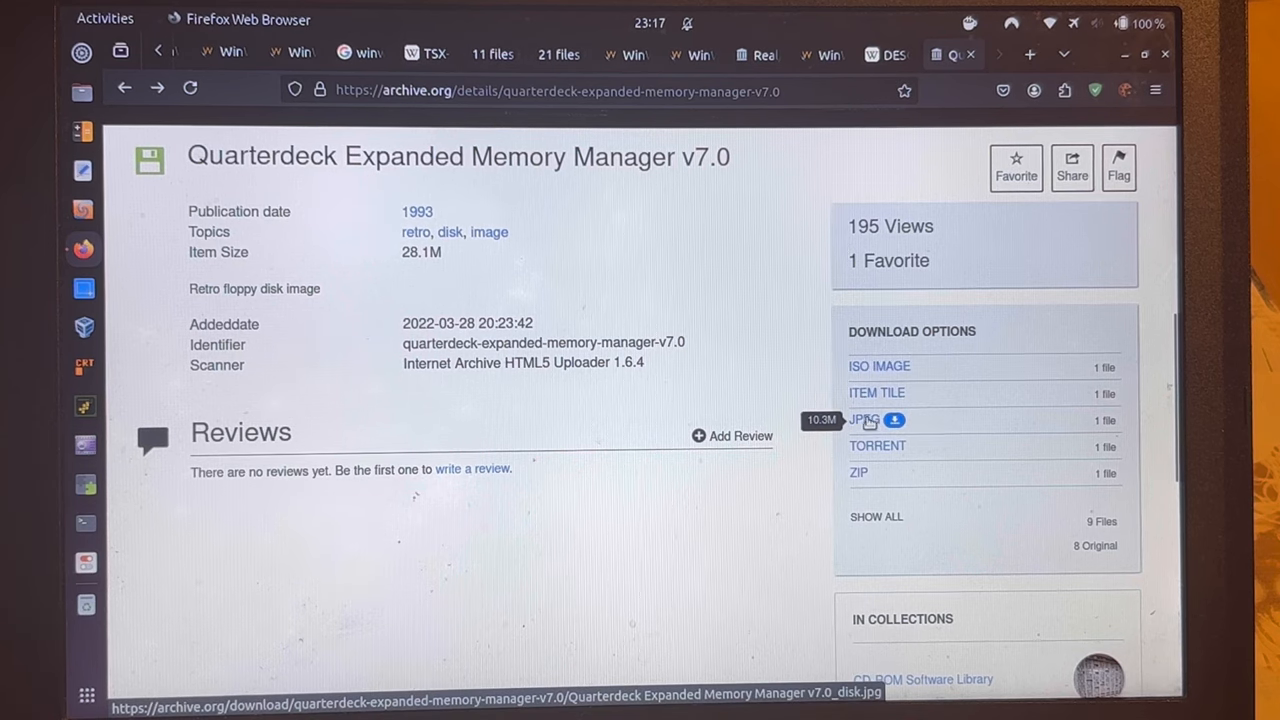
{"action": "mouse_move", "coordinate": [880, 366]}
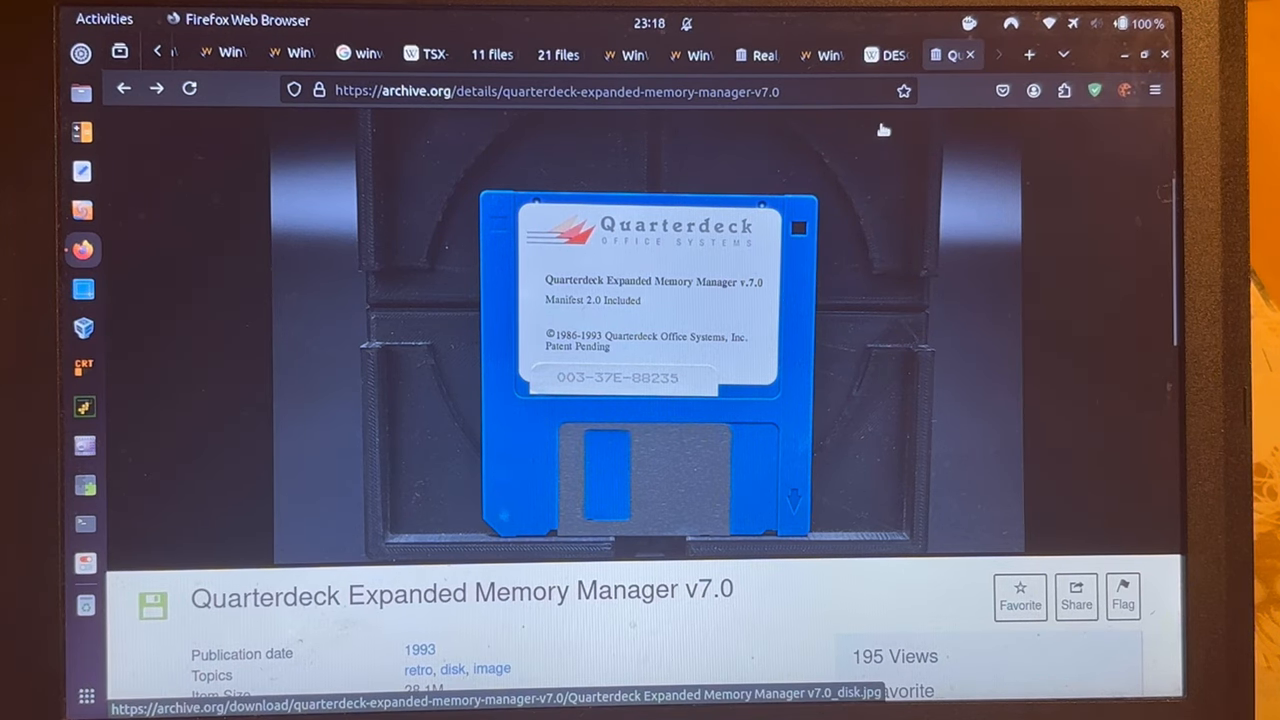
View the QEMM v7.0 floppy photo, then bring the WinWorld DESQView 2.x tab to the front.
{"action": "left_click", "coordinate": [1020, 594]}
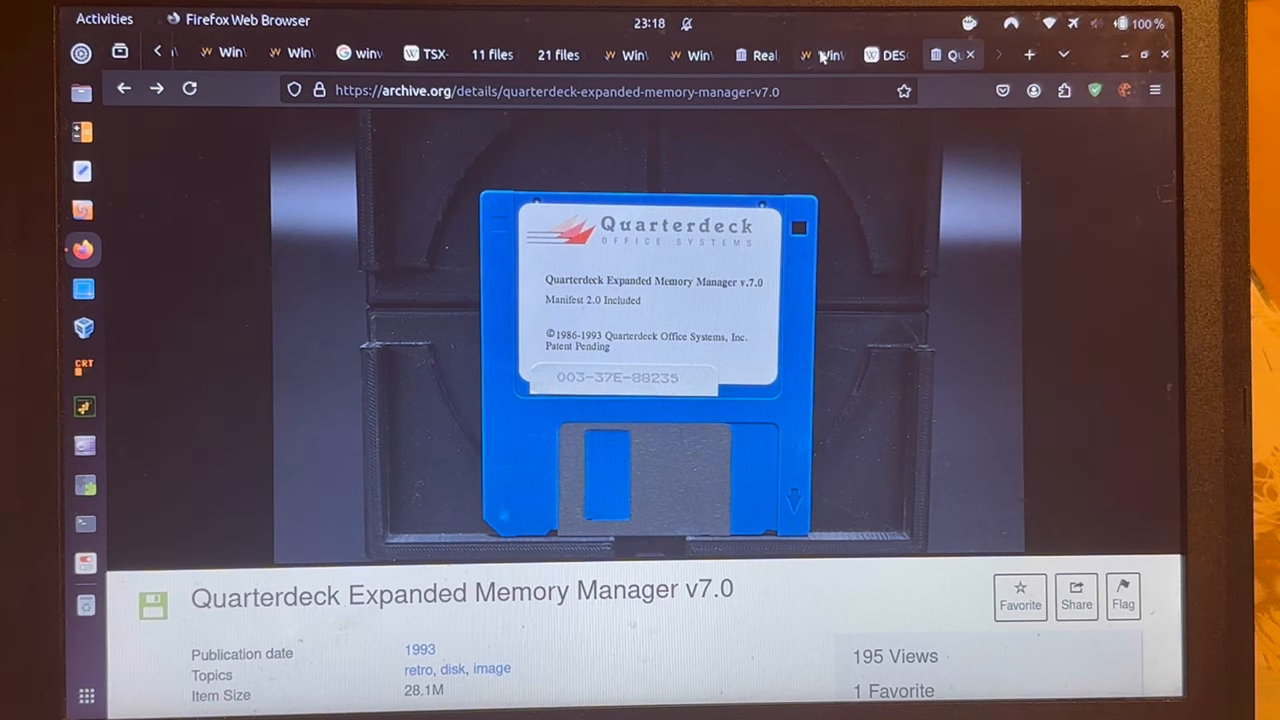
{"action": "left_click", "coordinate": [822, 54]}
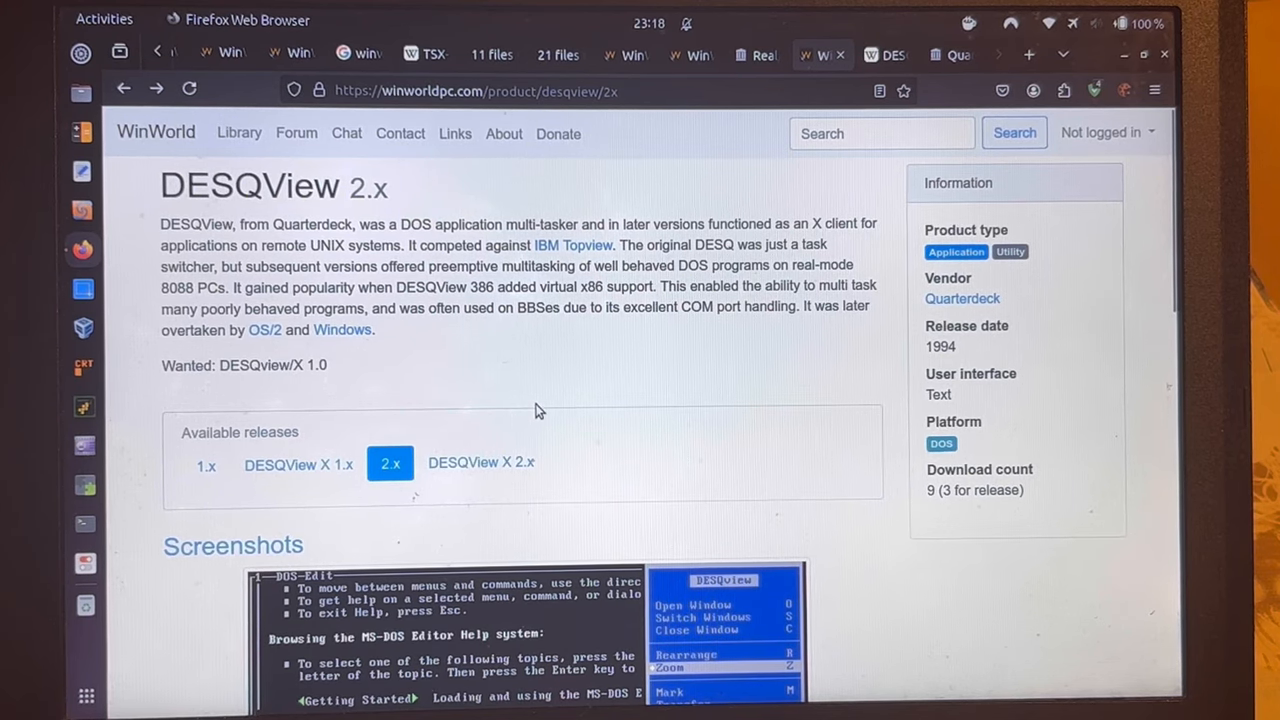
{"action": "mouse_move", "coordinate": [316, 476]}
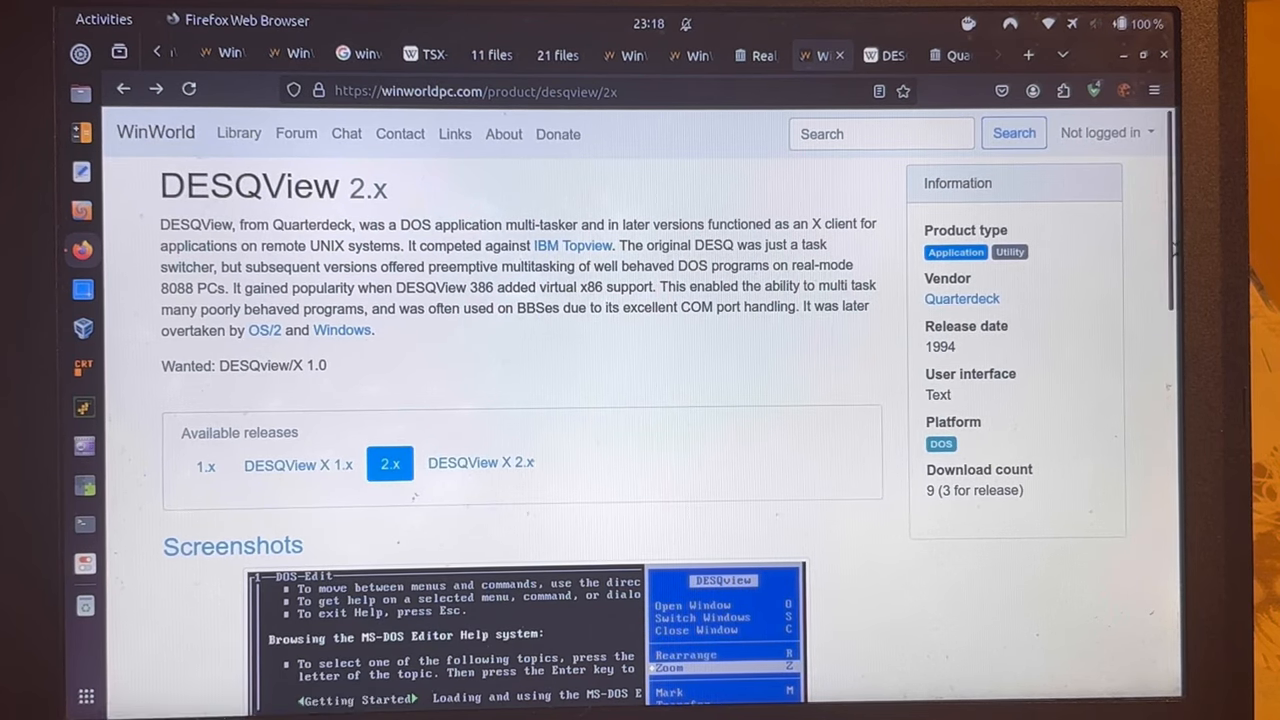
Scroll the DESQView 2.x page down to its release notes and downloads list.
{"action": "scroll", "scroll_direction": "down", "scroll_amount": 3}
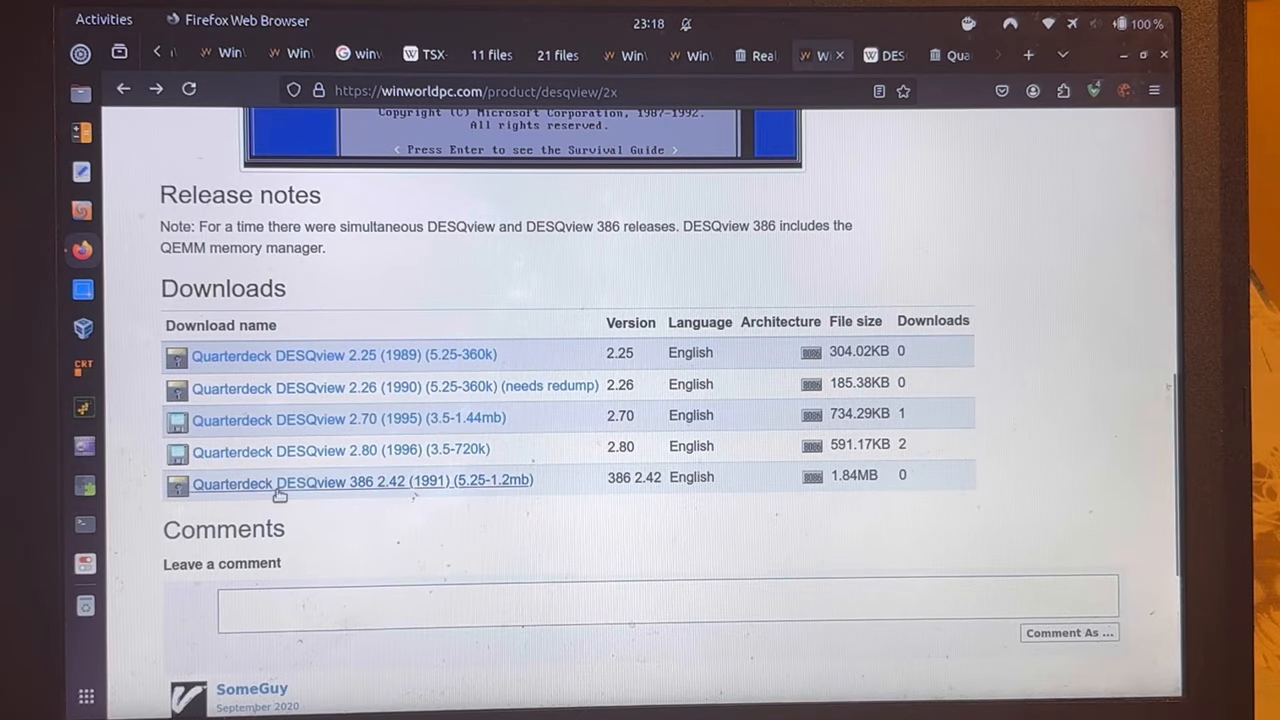
{"action": "mouse_move", "coordinate": [404, 462]}
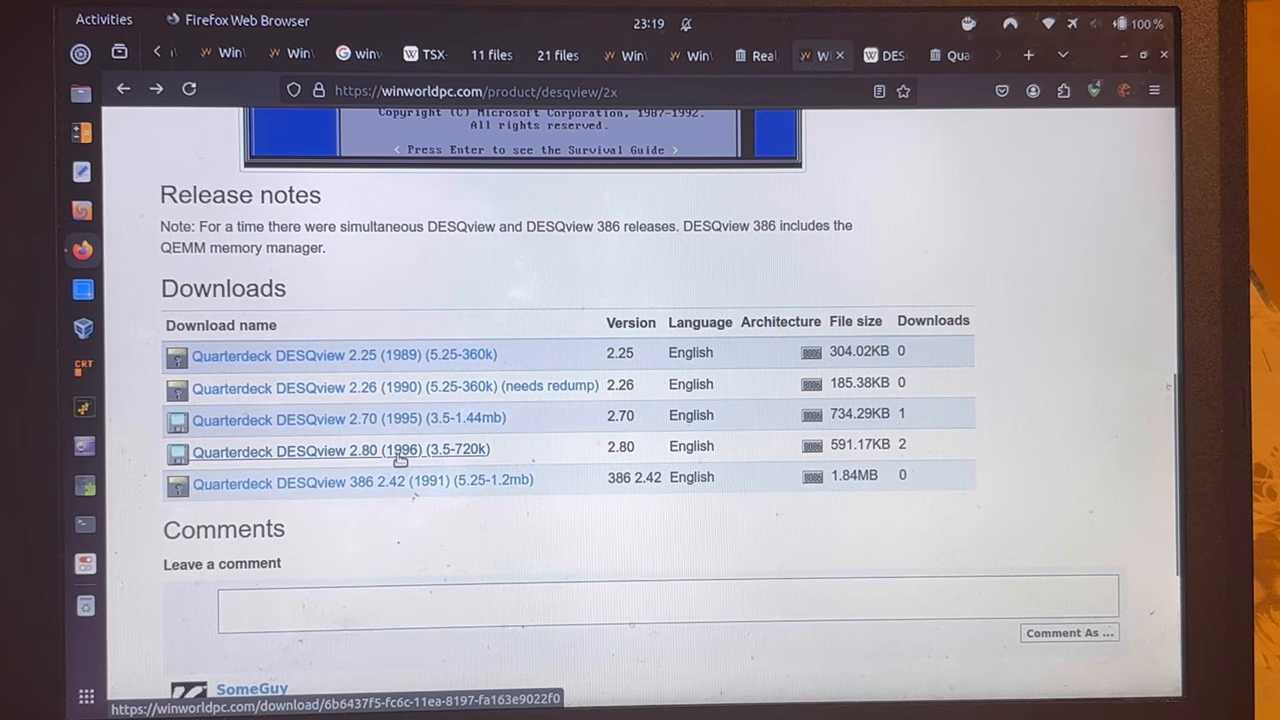
{"action": "mouse_move", "coordinate": [444, 460]}
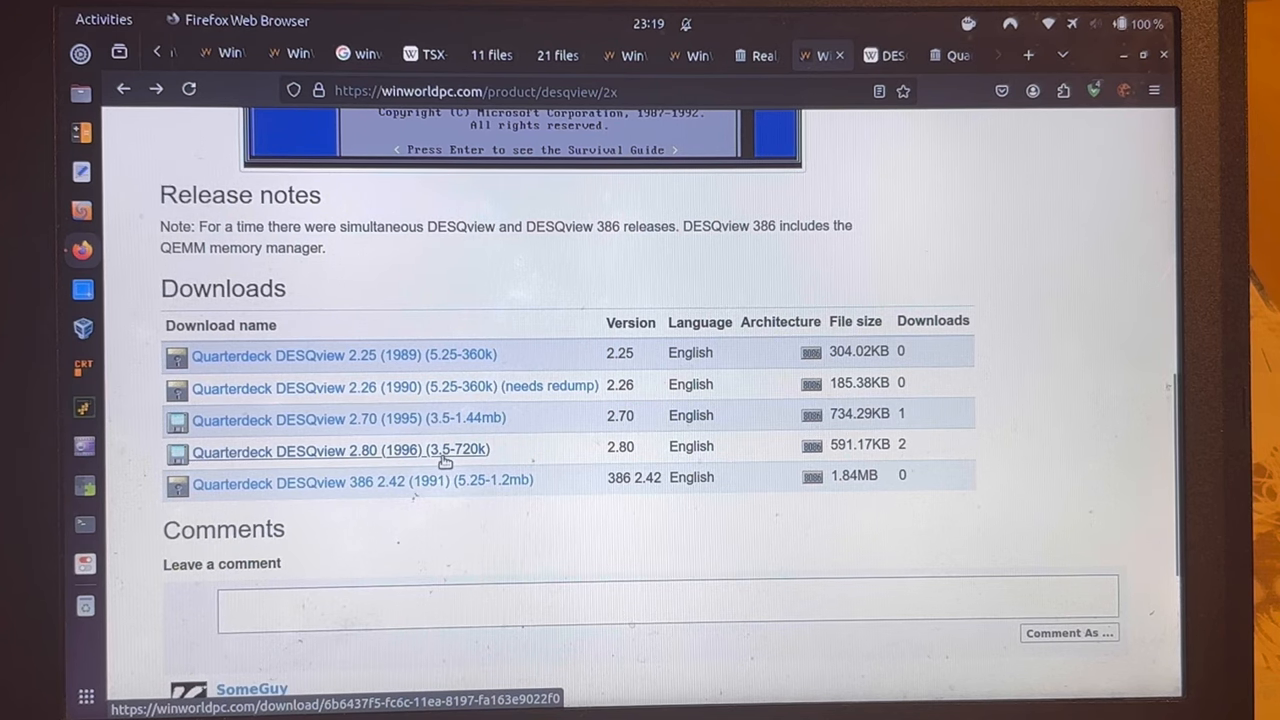
{"action": "mouse_move", "coordinate": [464, 456]}
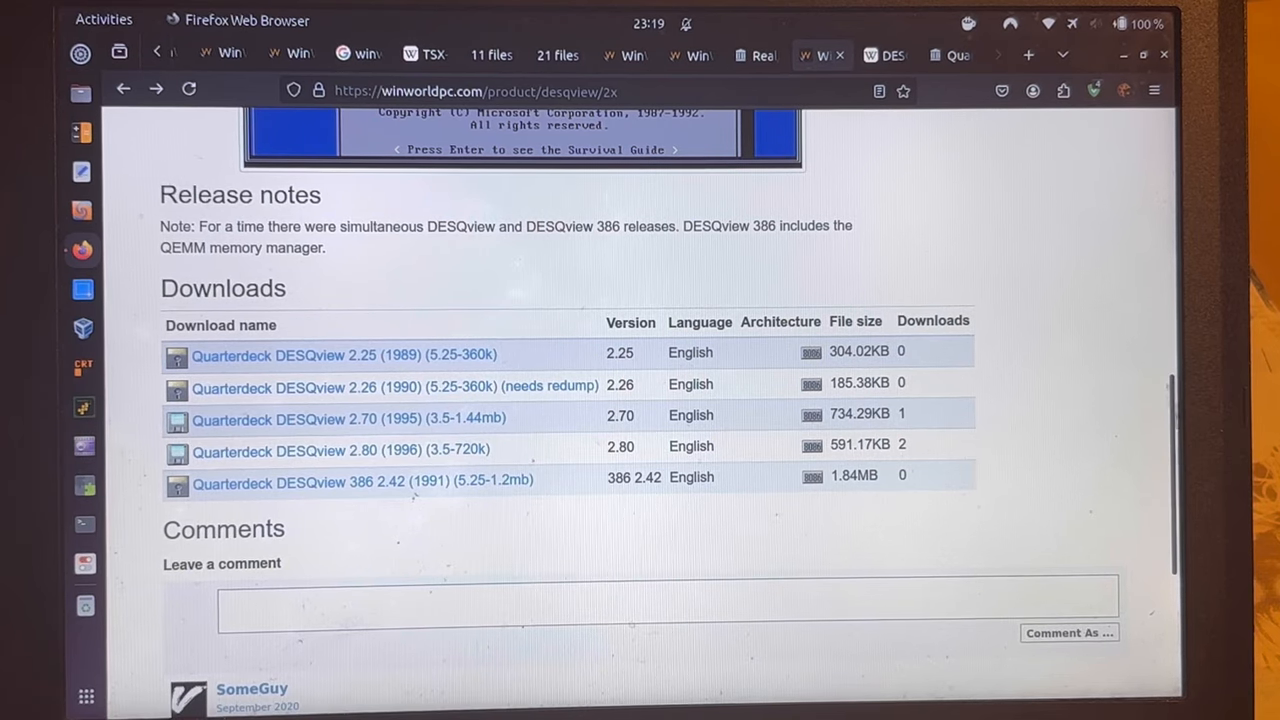
{"action": "scroll", "scroll_direction": "up", "scroll_amount": 3}
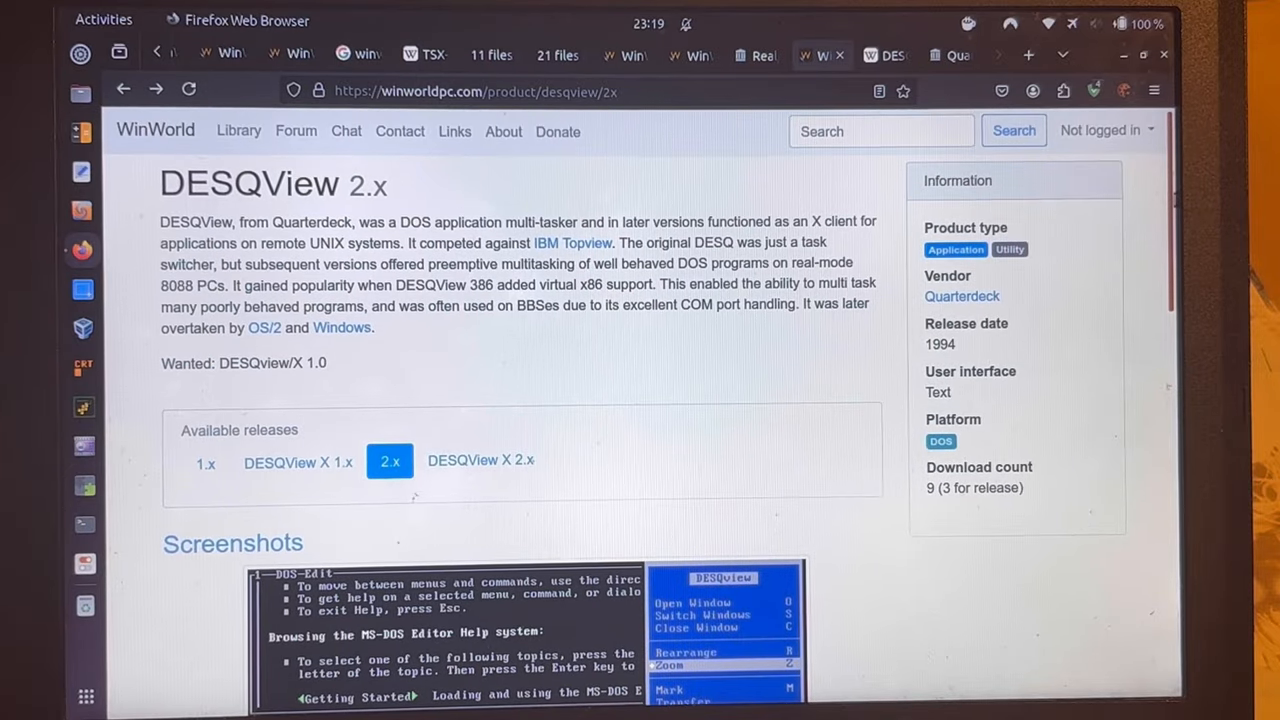
{"action": "mouse_move", "coordinate": [770, 240]}
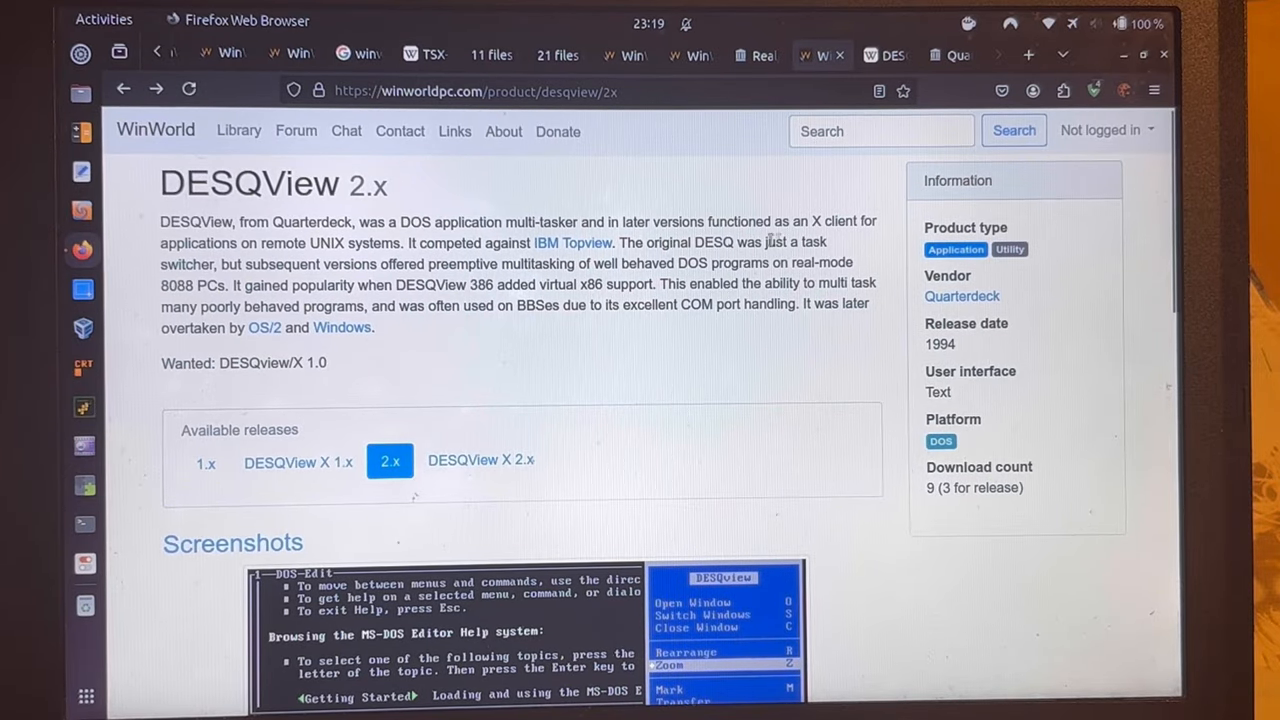